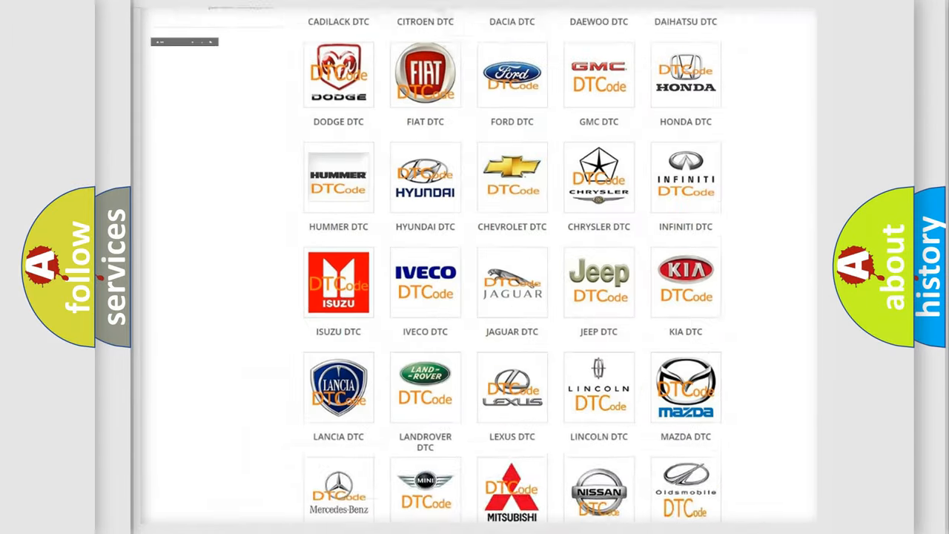
Choose Dodge from the DTC category grid and browse its trouble code list.
{"action": "scroll", "scroll_direction": "up", "scroll_amount": 3}
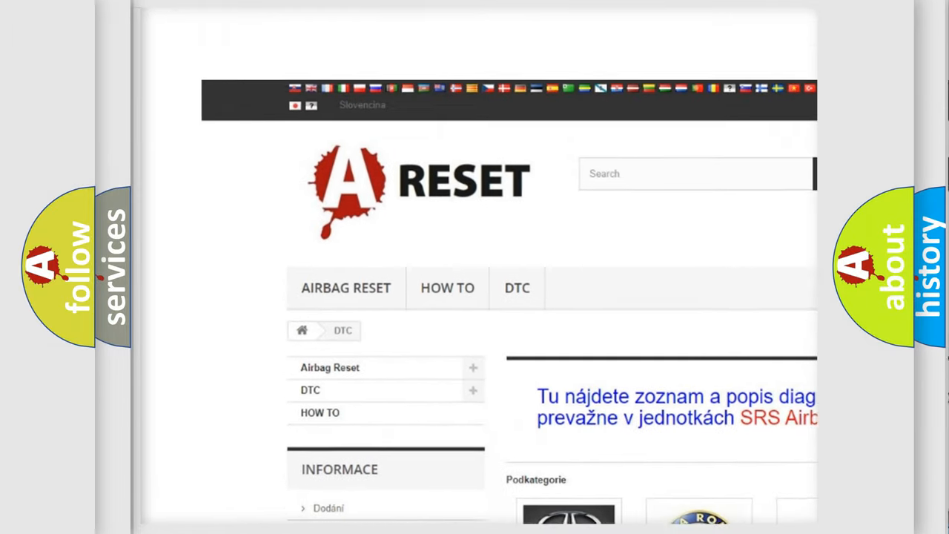
{"action": "scroll", "scroll_direction": "up", "scroll_amount": 3}
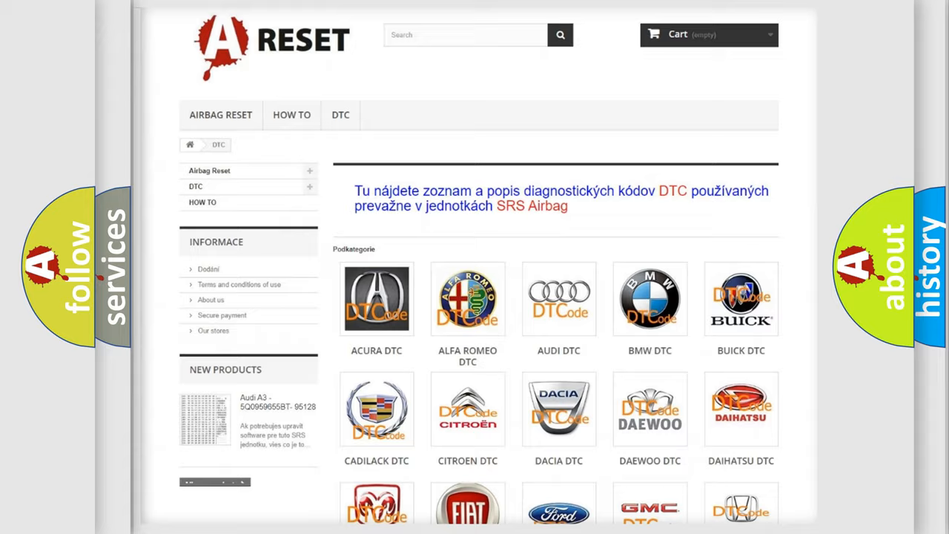
{"action": "scroll", "scroll_direction": "down", "scroll_amount": 3}
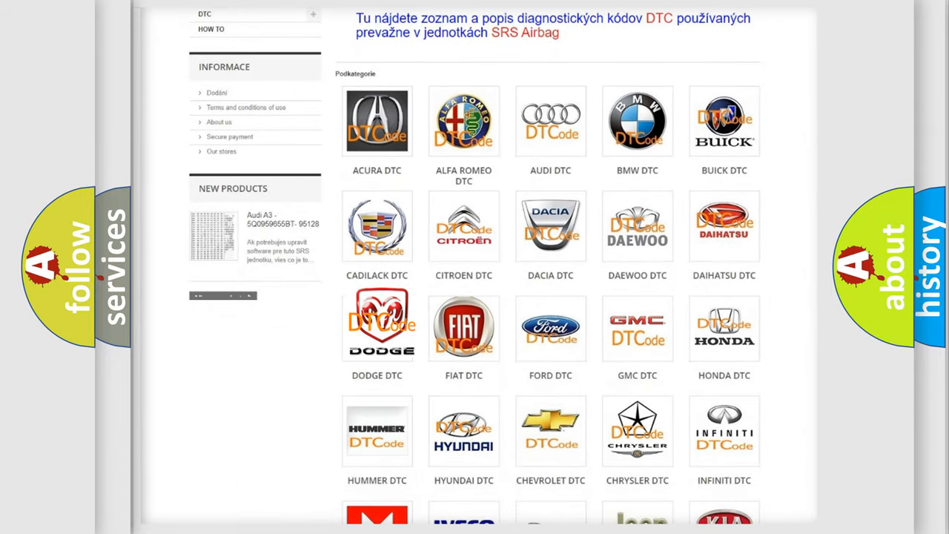
{"action": "left_click", "coordinate": [377, 328]}
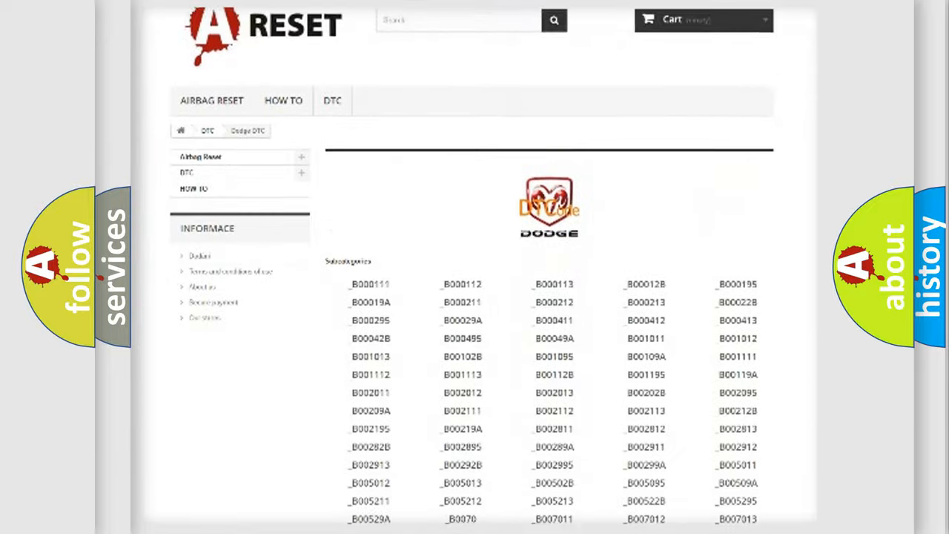
{"action": "scroll", "scroll_direction": "down", "scroll_amount": 3}
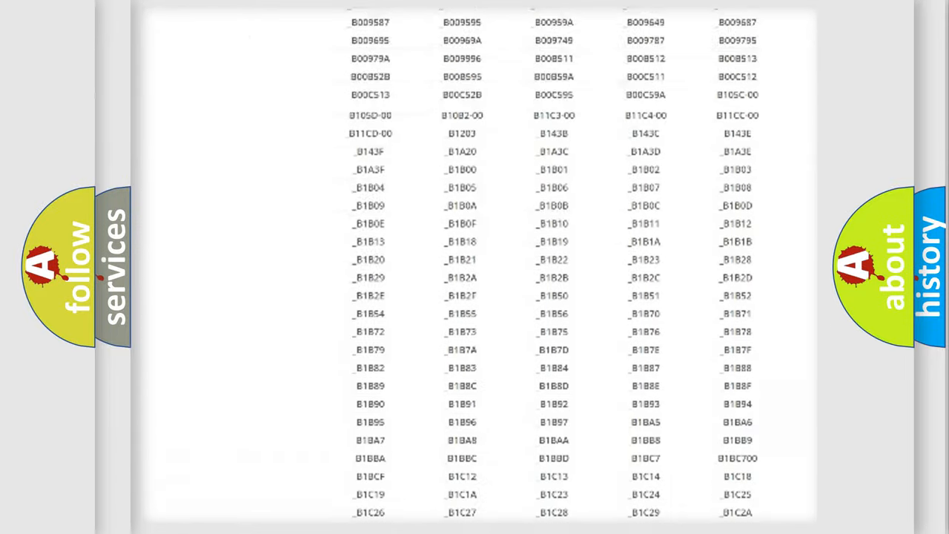
{"action": "scroll", "scroll_direction": "up", "scroll_amount": 3}
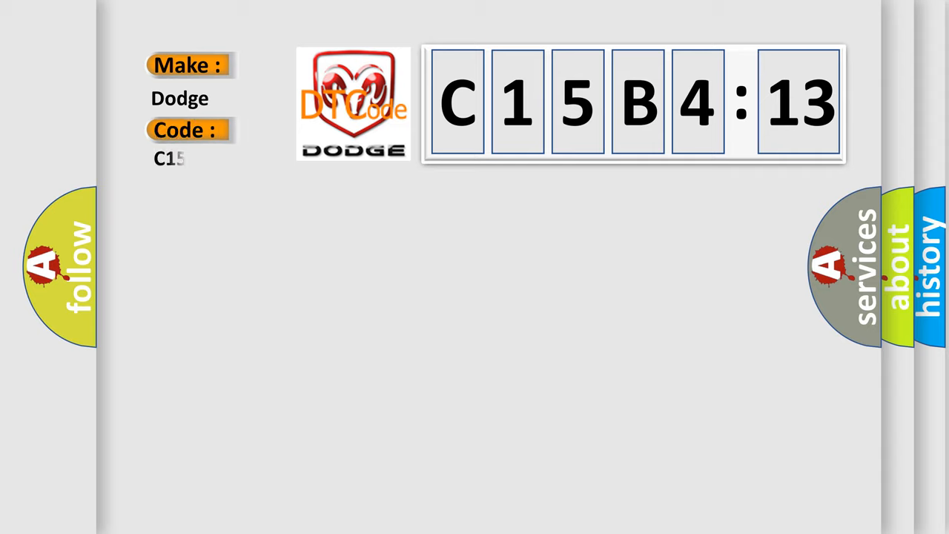
Complete the code as C15B413 under Make Dodge by adding B413 after C15.
{"action": "type", "text": "B413"}
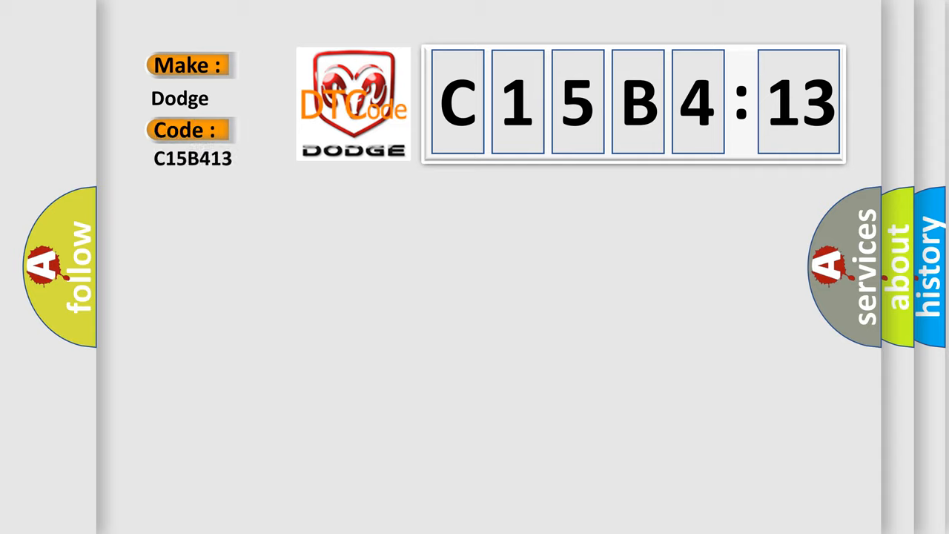